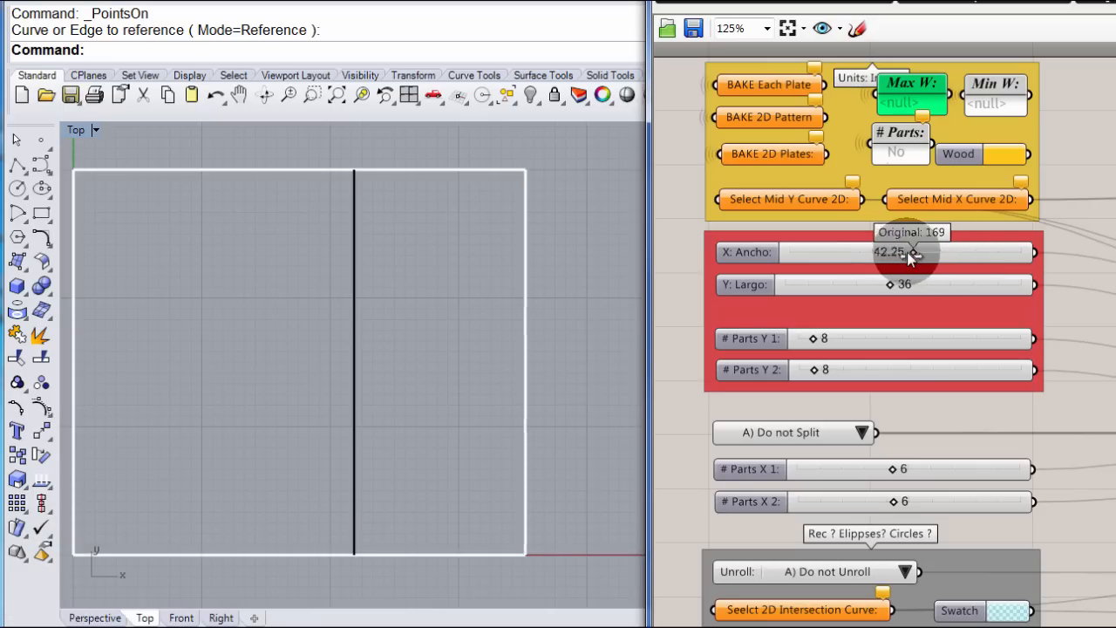
Set the X: Ancho width slider to 52 to widen the tabletop outline.
drag(913, 252, 897, 252)
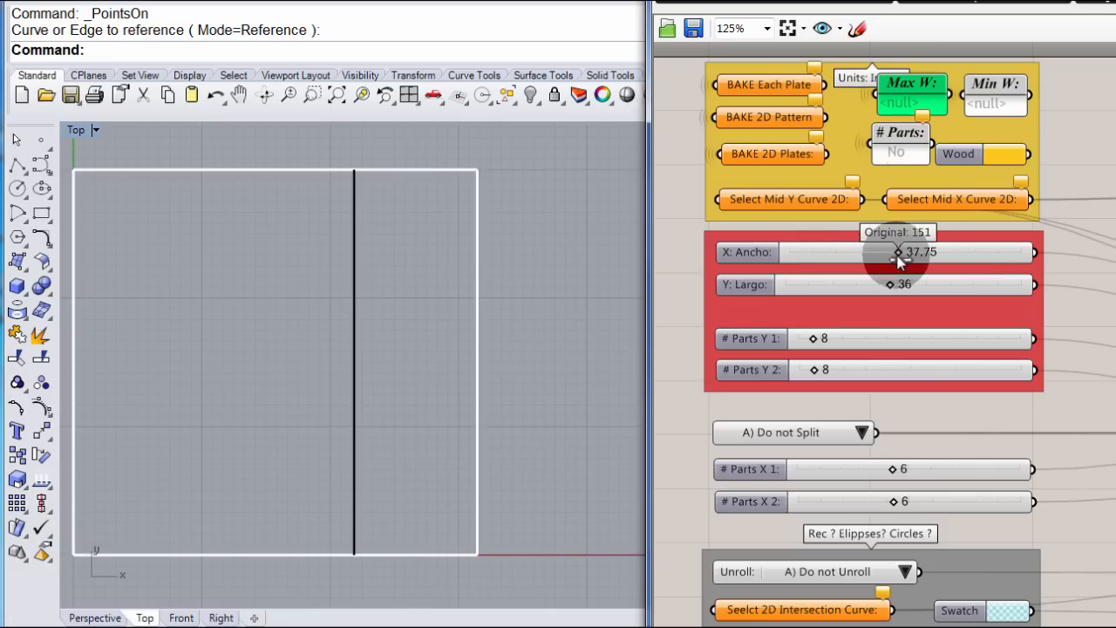
drag(898, 252, 936, 252)
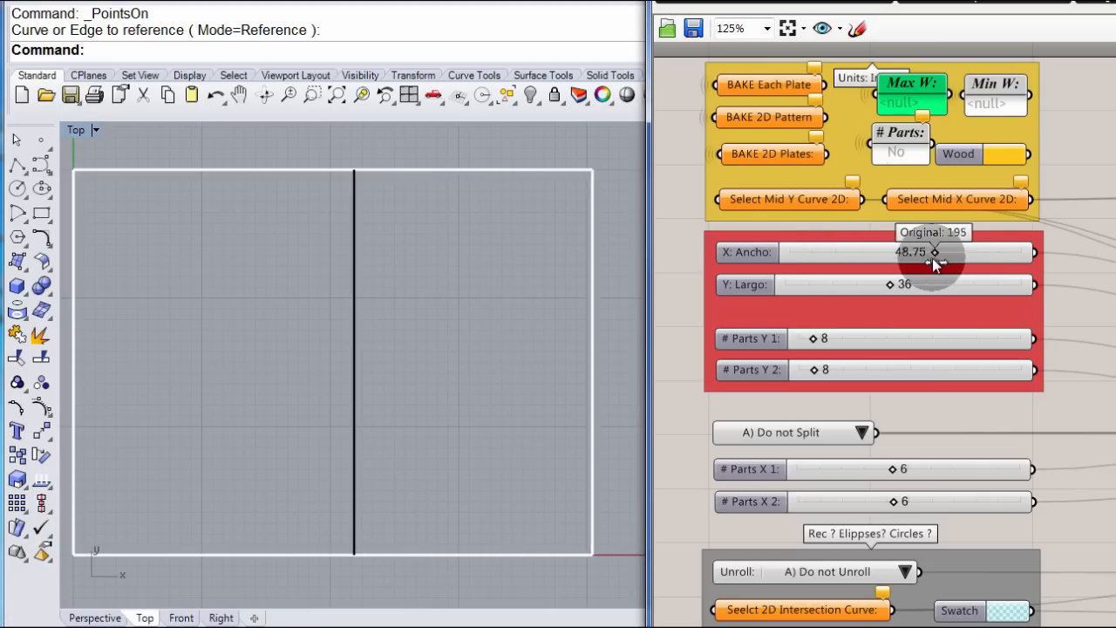
drag(933, 252, 943, 252)
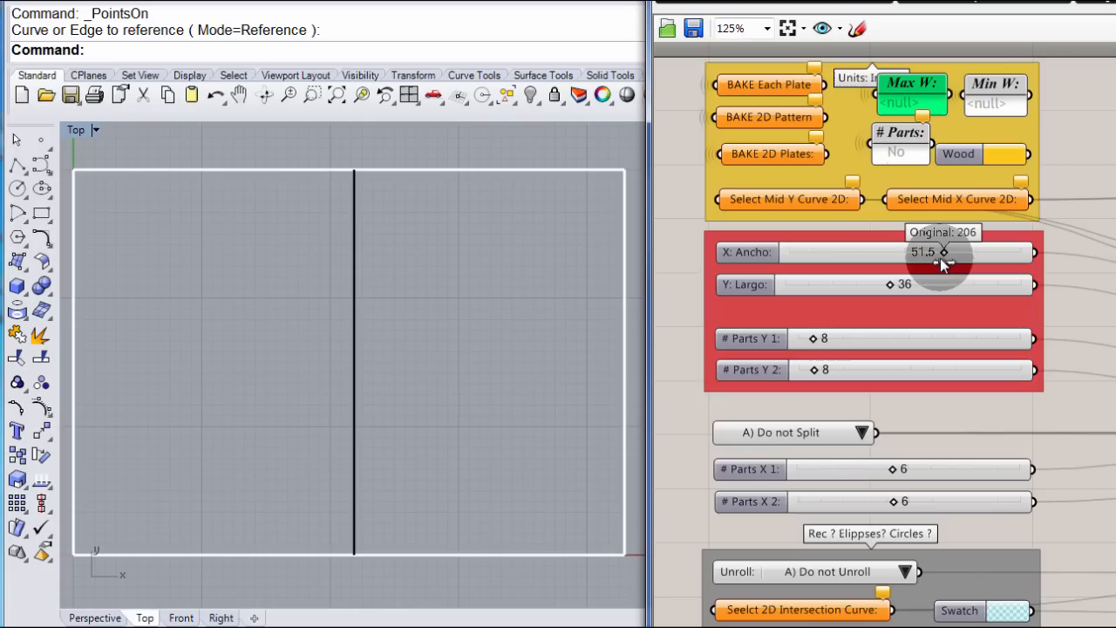
drag(924, 252, 933, 252)
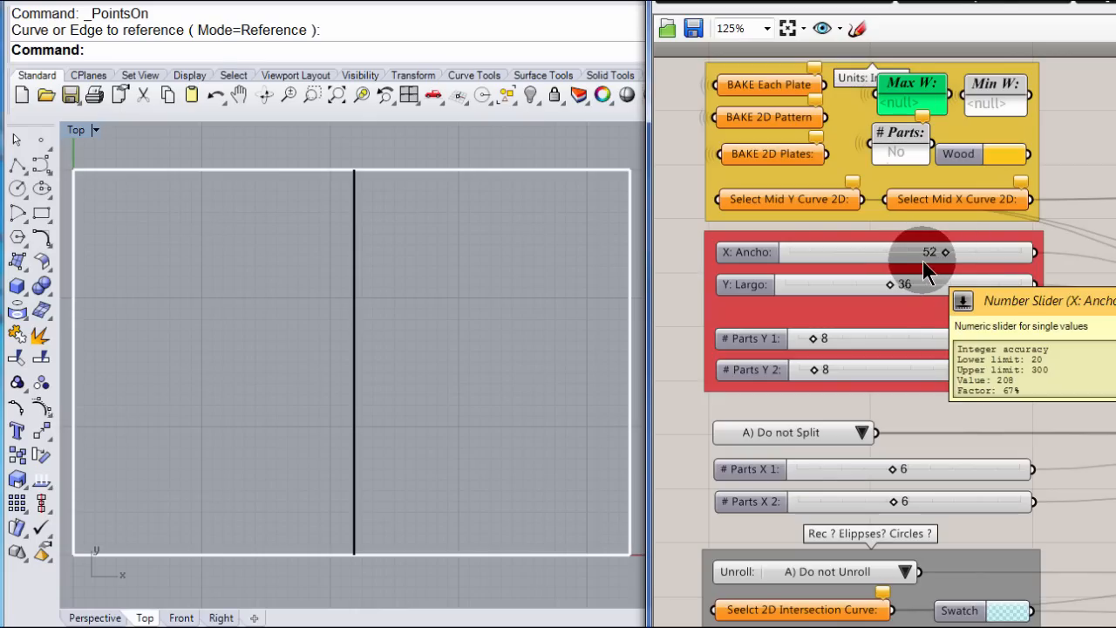
mouse_move(416, 386)
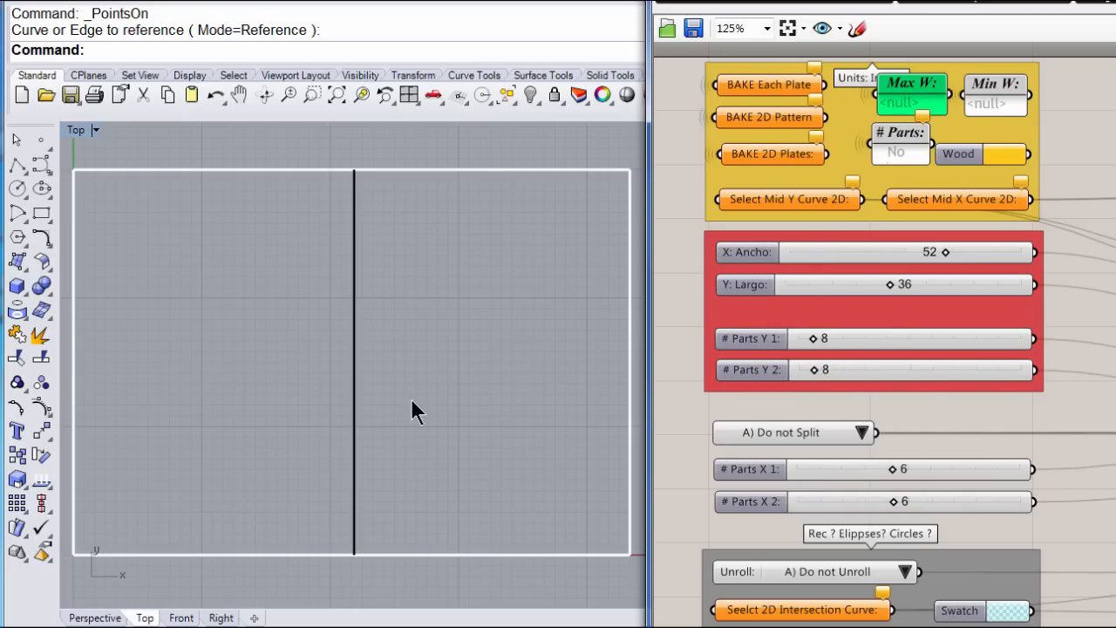
mouse_move(360, 290)
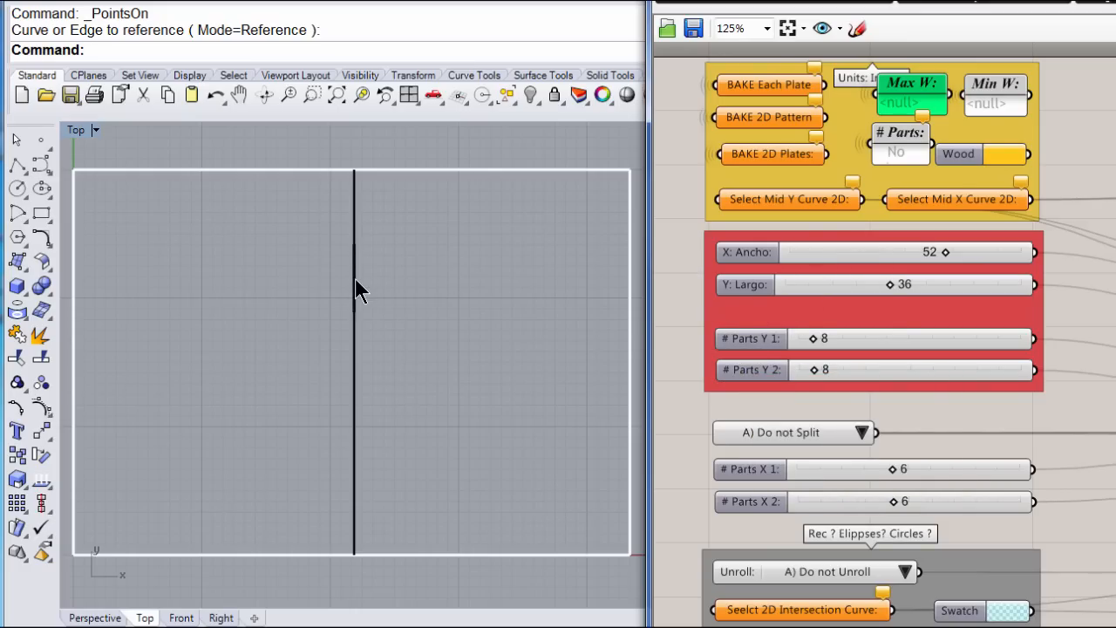
Turn on the center line's control points and set it as the Select Mid Y Curve 2D reference.
click(353, 288)
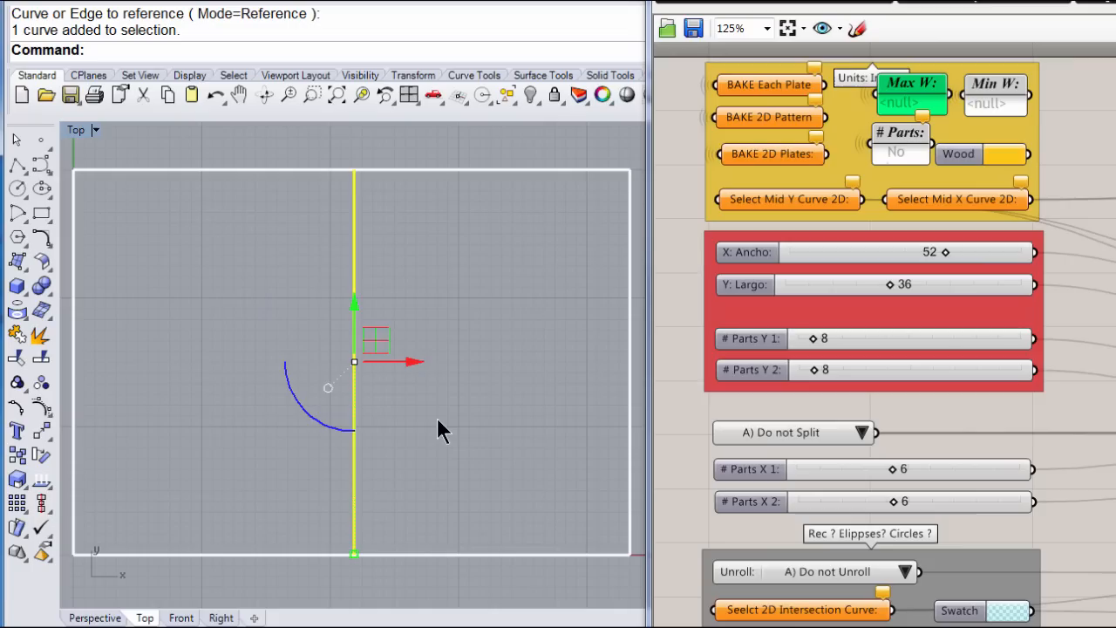
mouse_move(41, 408)
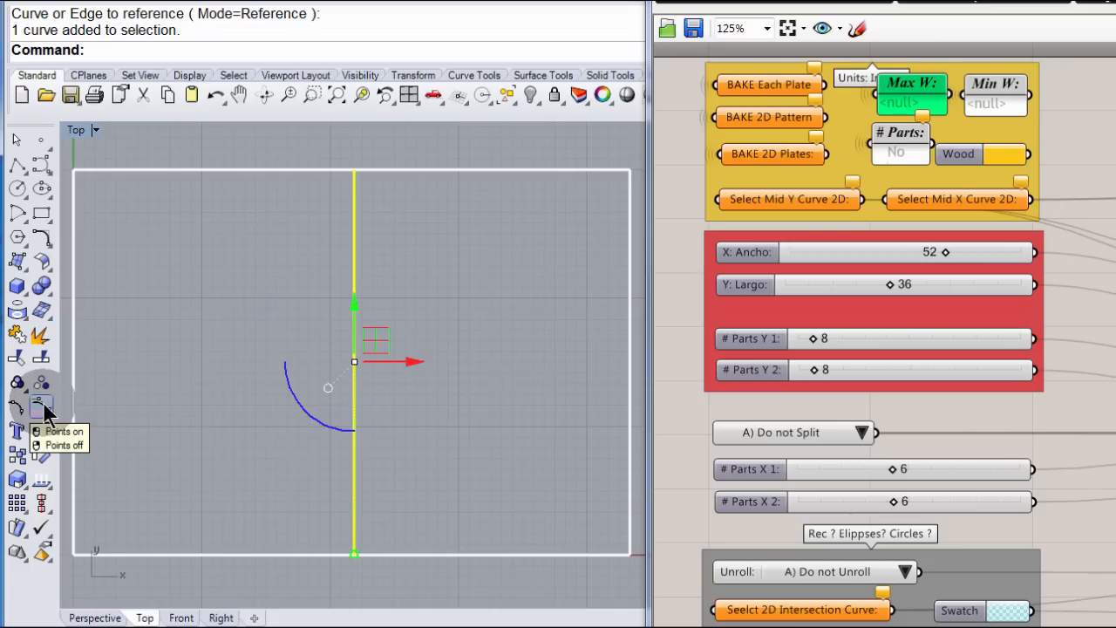
click(43, 409)
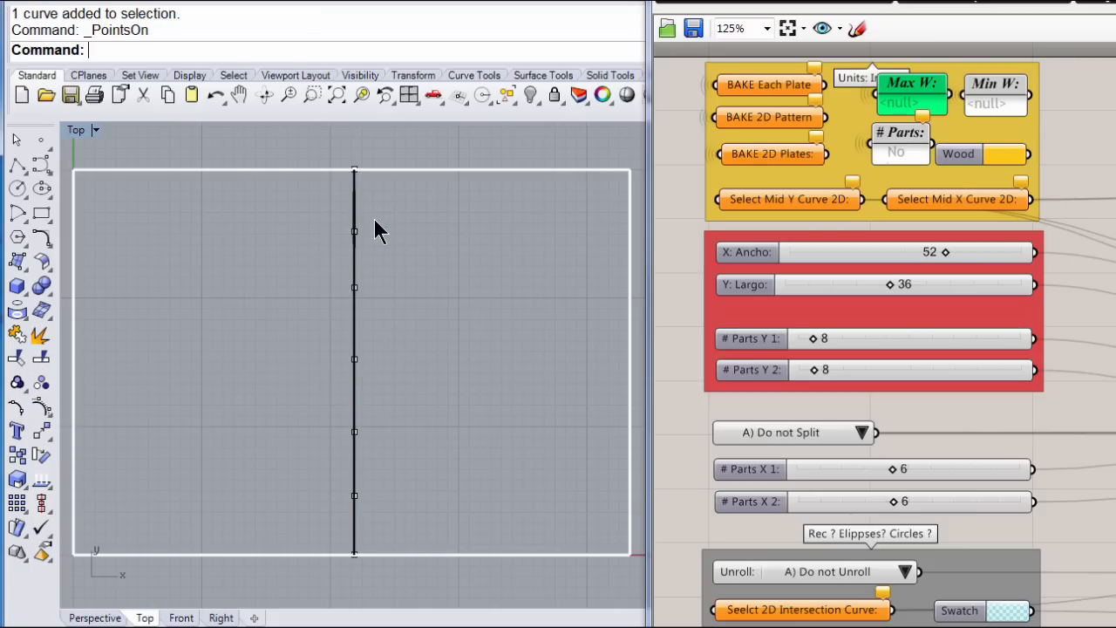
mouse_move(593, 213)
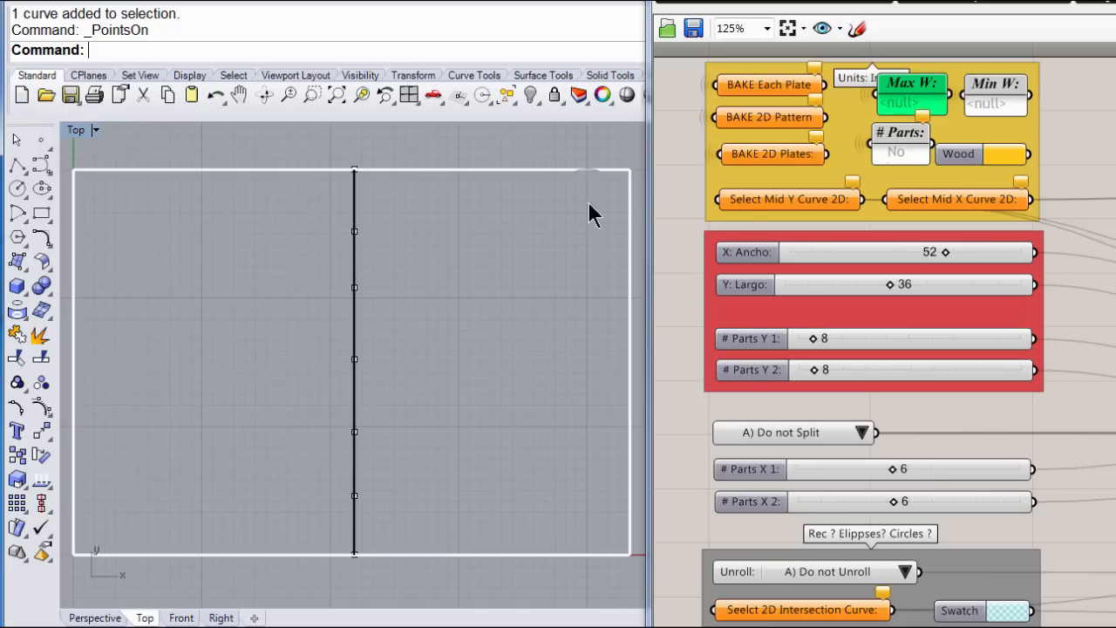
right_click(789, 199)
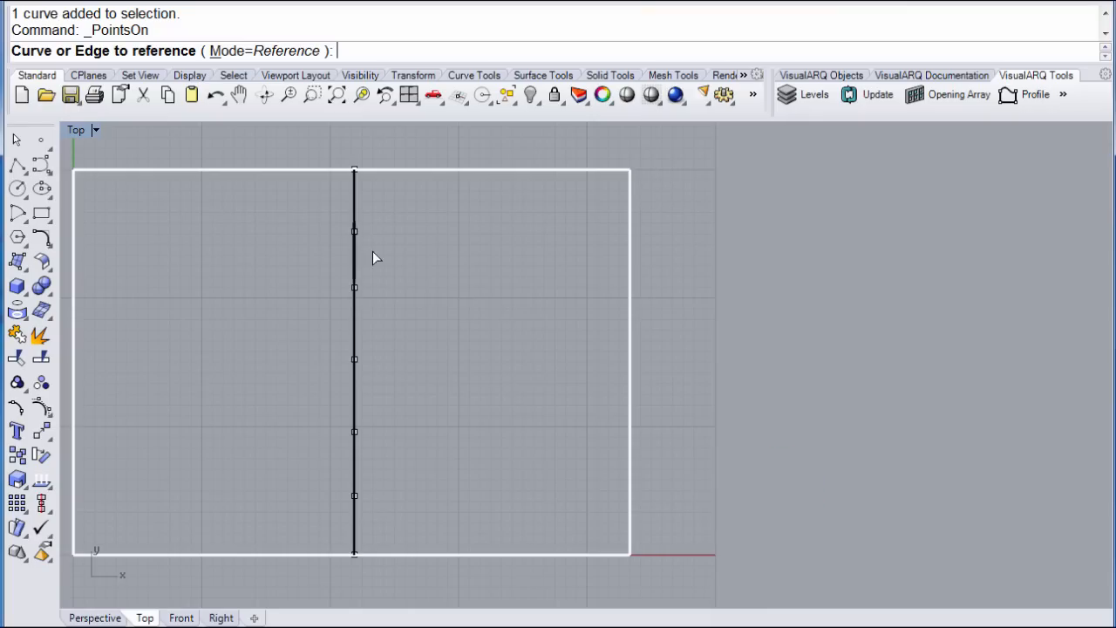
mouse_move(356, 265)
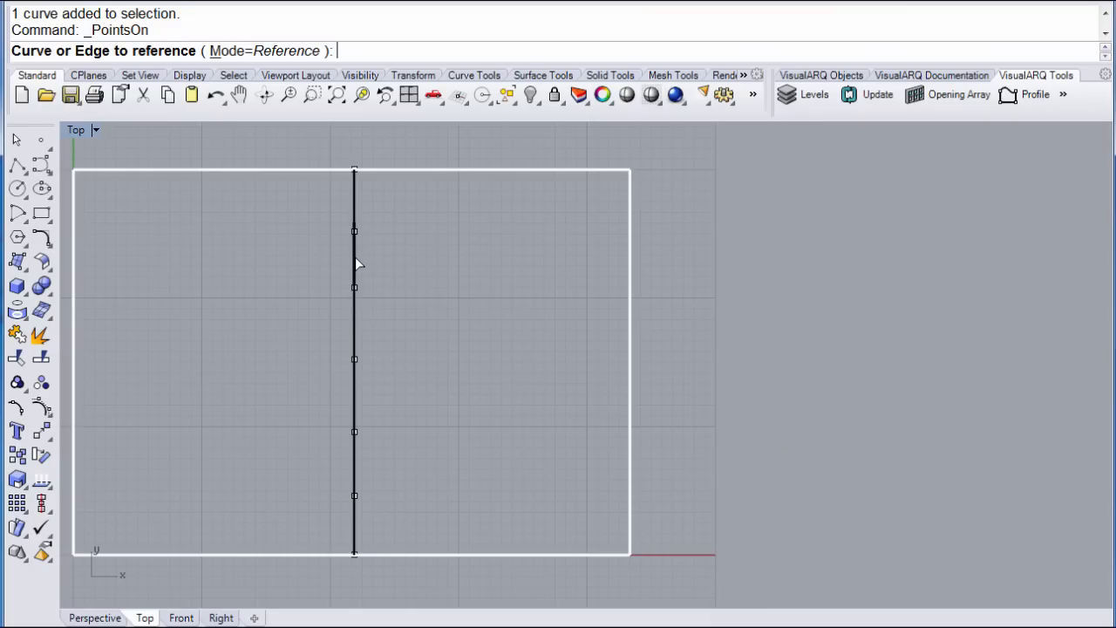
click(354, 256)
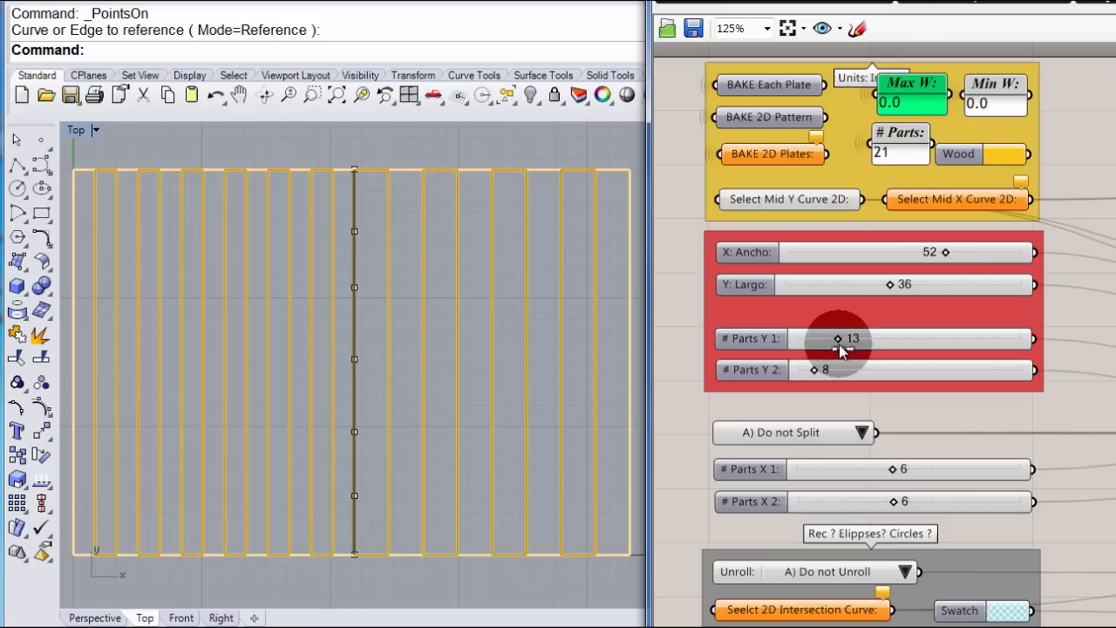
Set # Parts Y 1 to 20 and begin raising # Parts Y 2.
drag(836, 338, 872, 338)
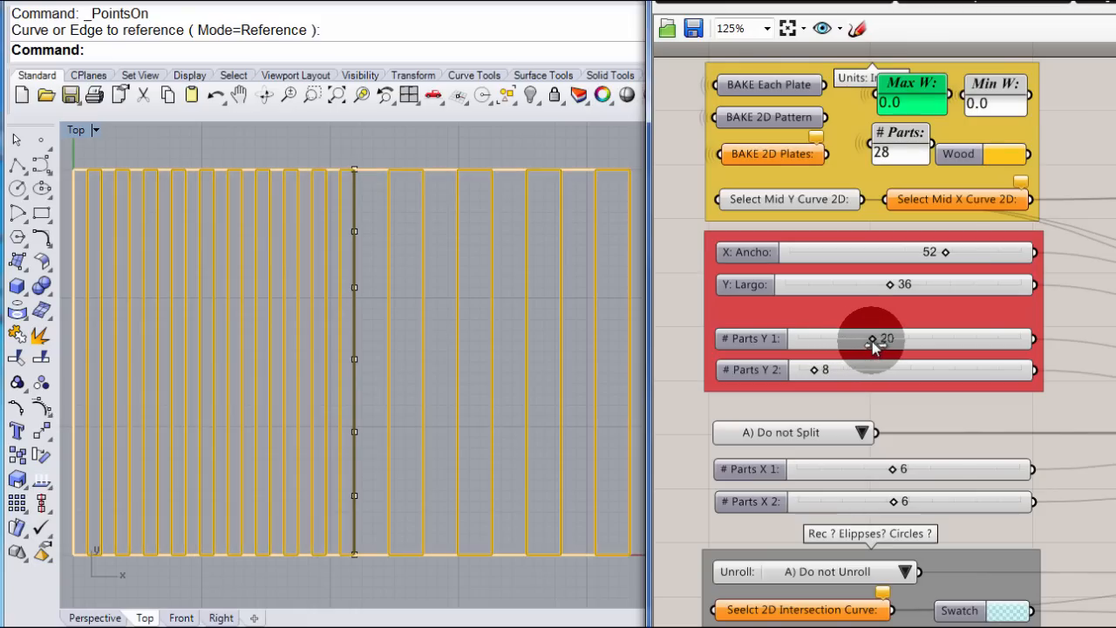
drag(872, 338, 819, 369)
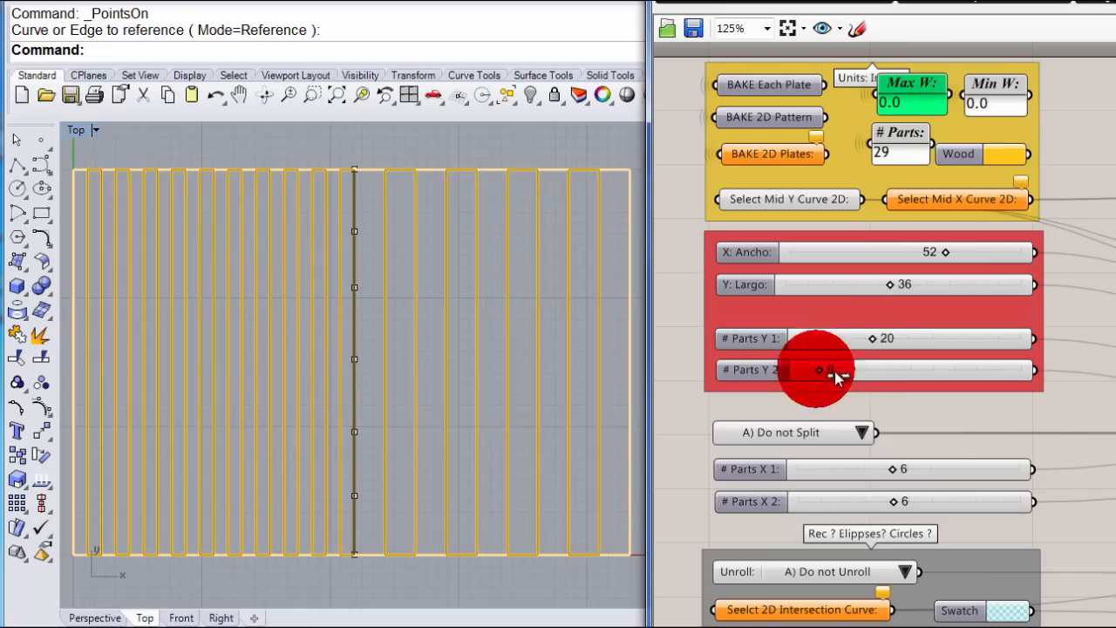
drag(819, 369, 871, 370)
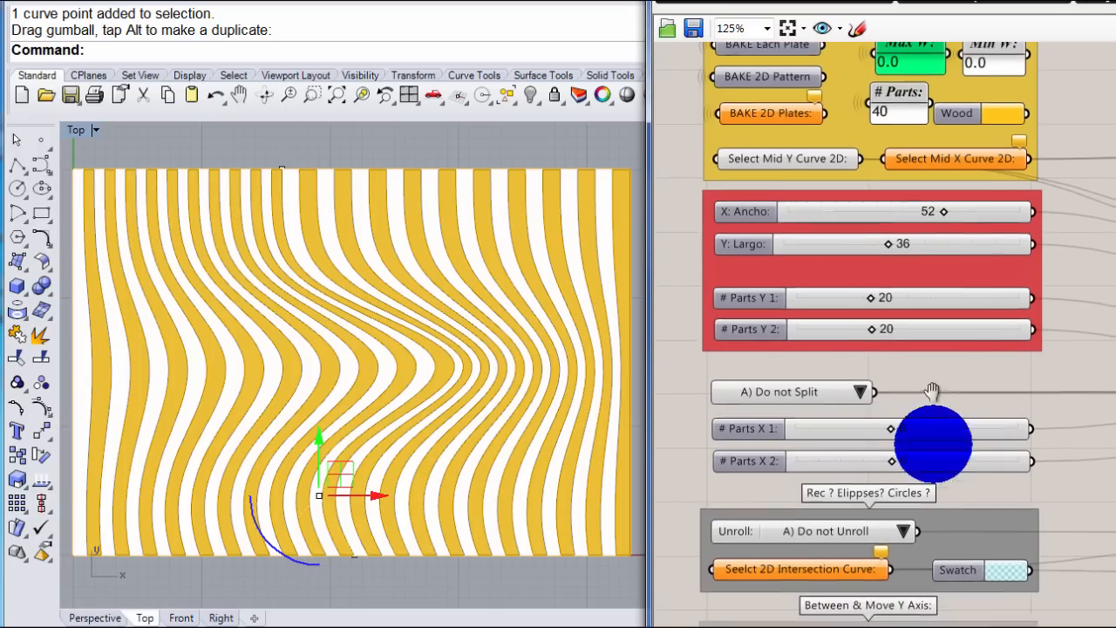
Set the Unroll value list to B) Unroll Normal.
scroll(down, 3)
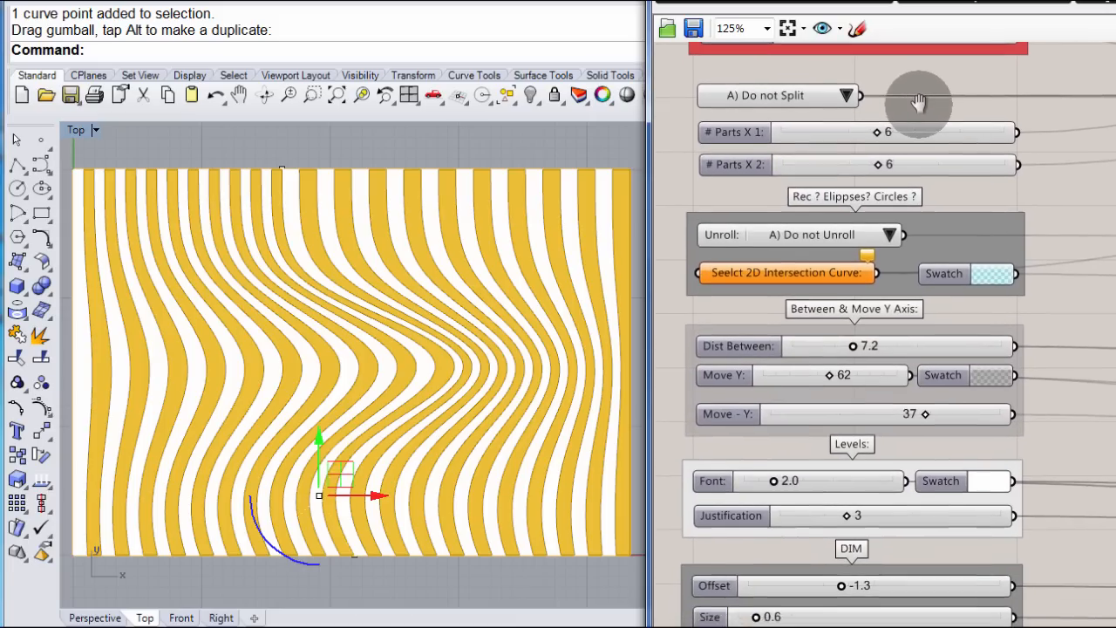
scroll(down, 3)
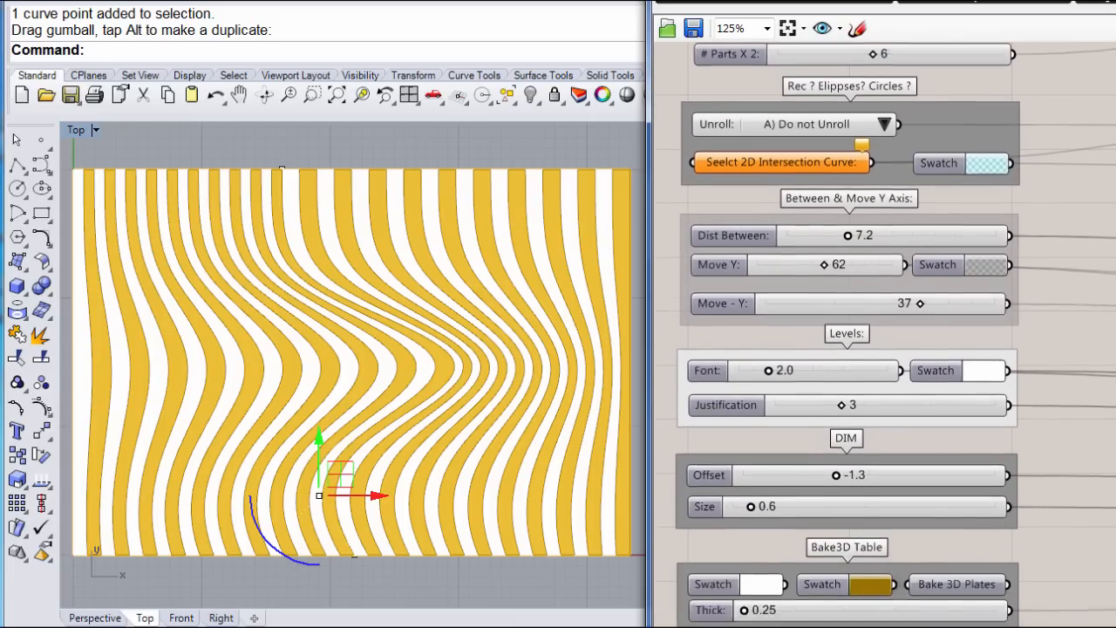
scroll(down, 3)
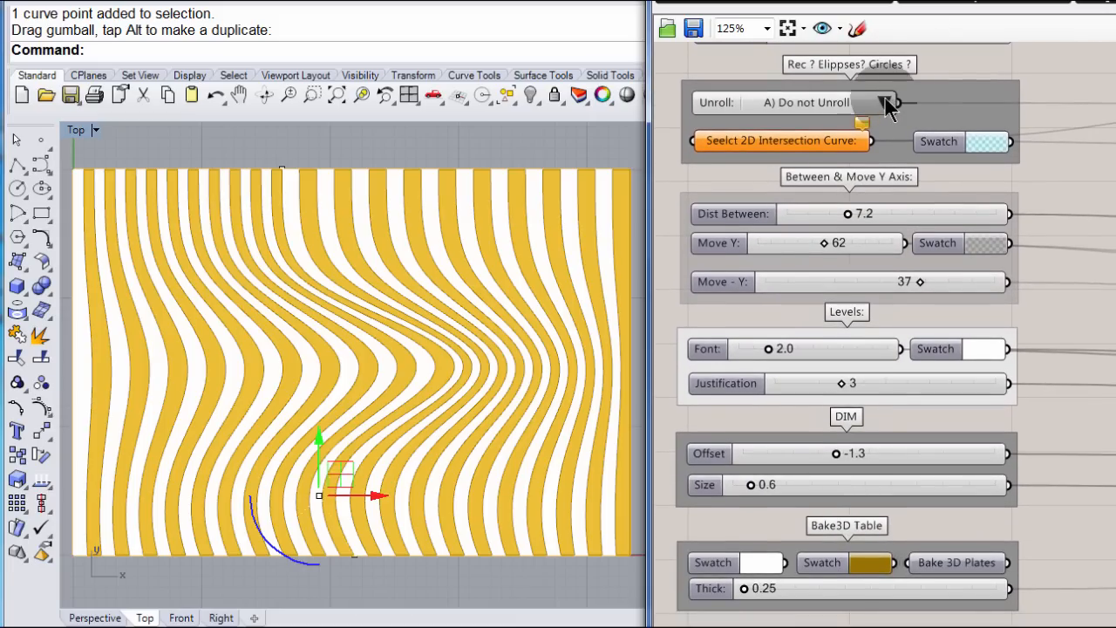
click(885, 102)
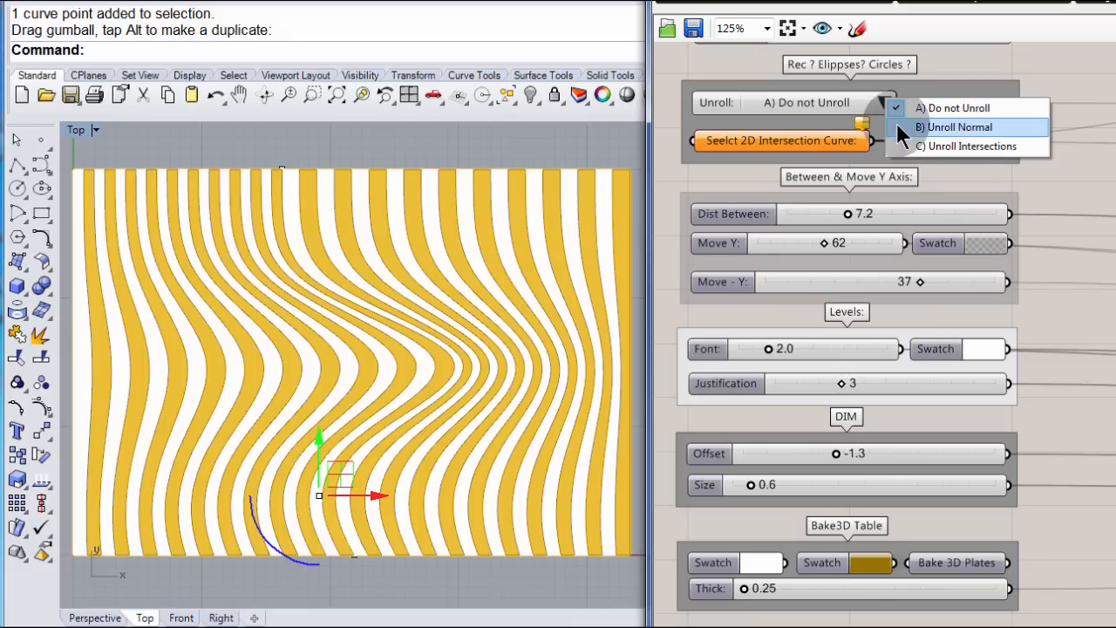
click(958, 127)
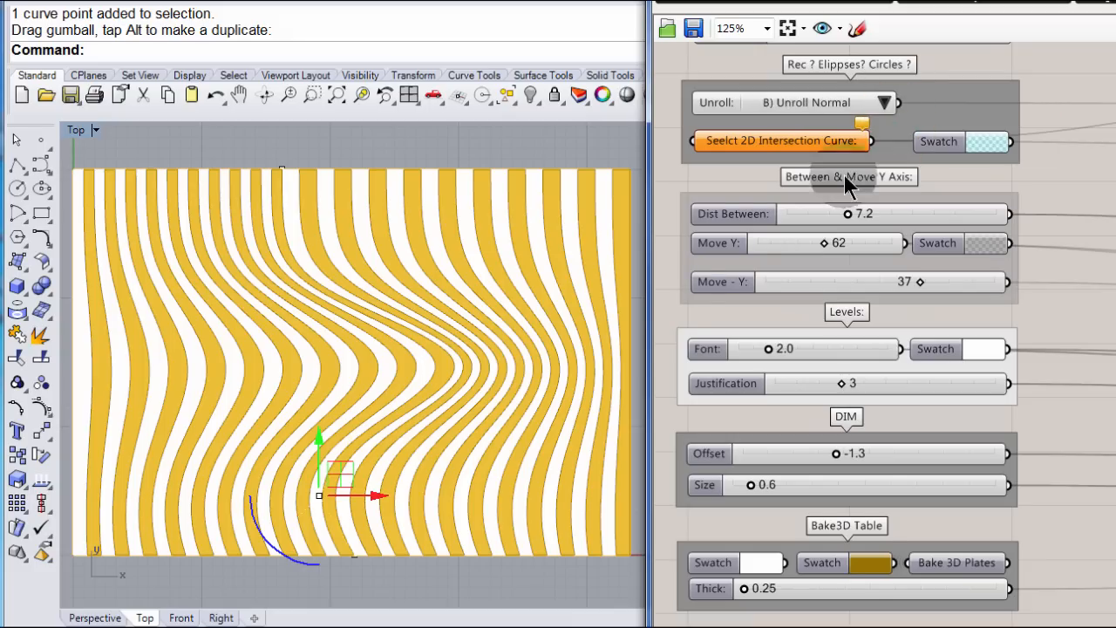